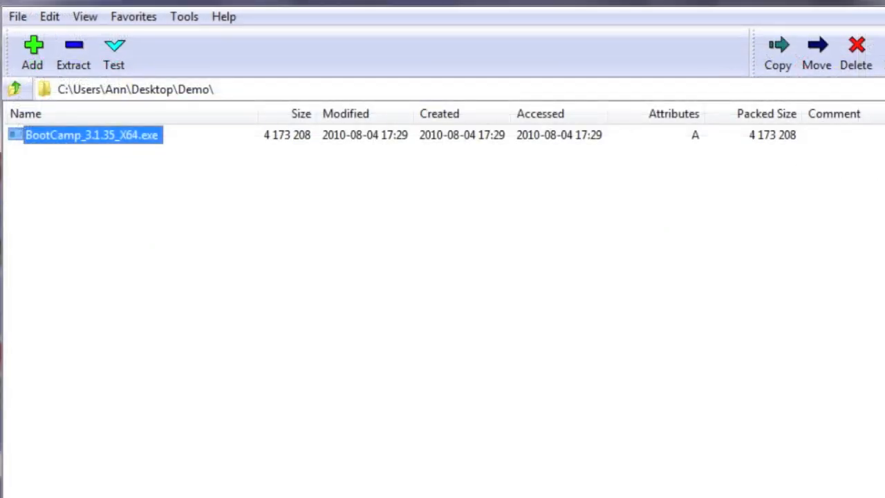
- Extract BootCamp_3.1.35_X64.exe into its own BootCamp_3.1.35_X64 folder
click(74, 52)
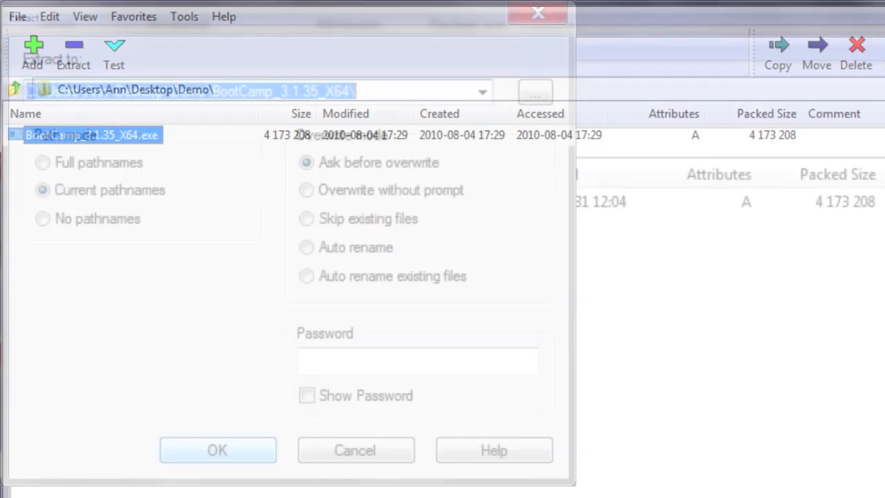
click(217, 450)
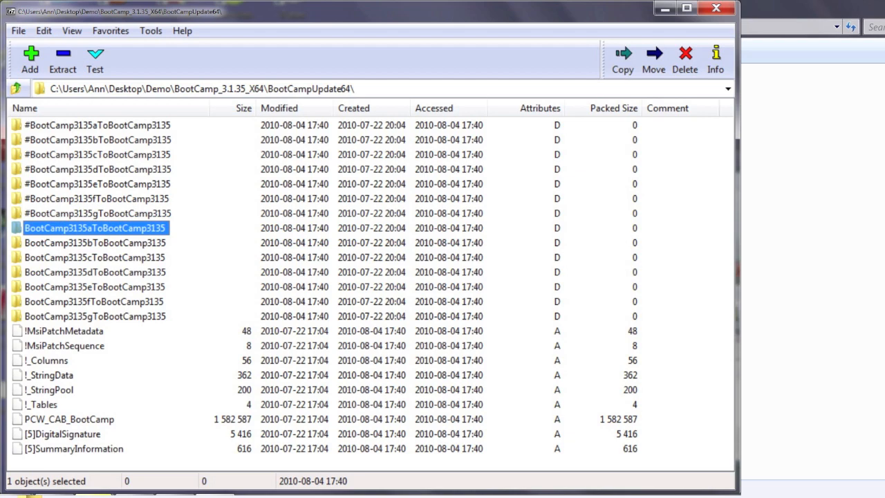
- Open BootCamp3135aToBootCamp3135 and run Binary.AppleWirelessTrackpad_Bin.exe
double_click(96, 227)
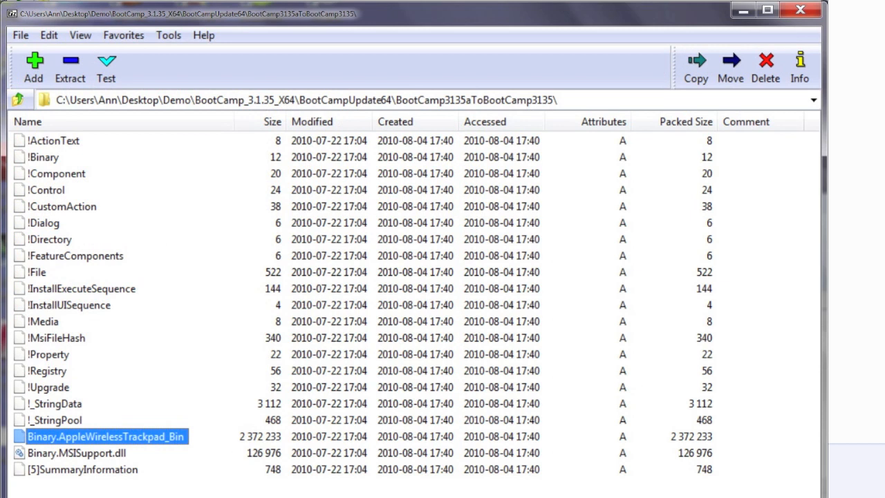
double_click(103, 435)
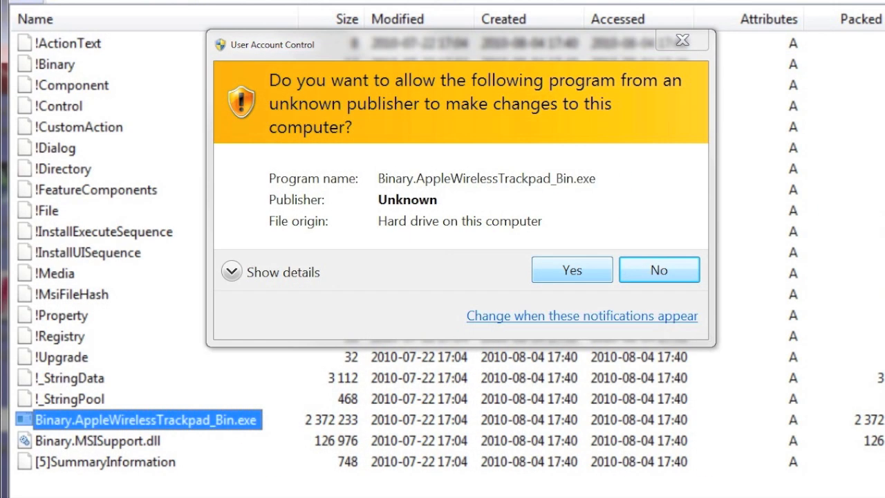
- Allow the trackpad driver installer, then accept the license through to completion
click(571, 270)
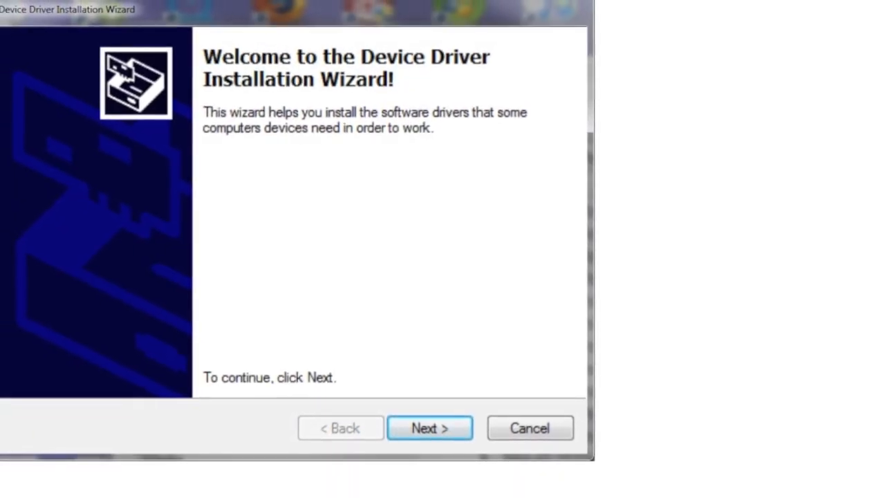
click(429, 427)
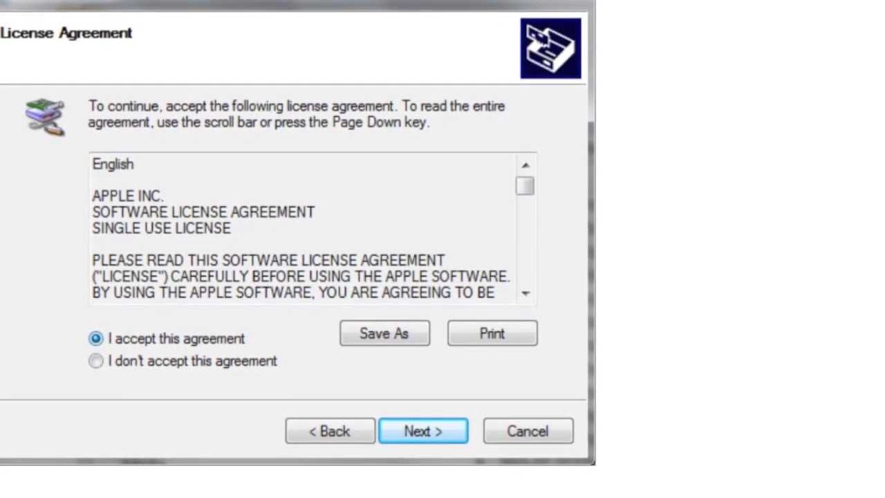
click(423, 430)
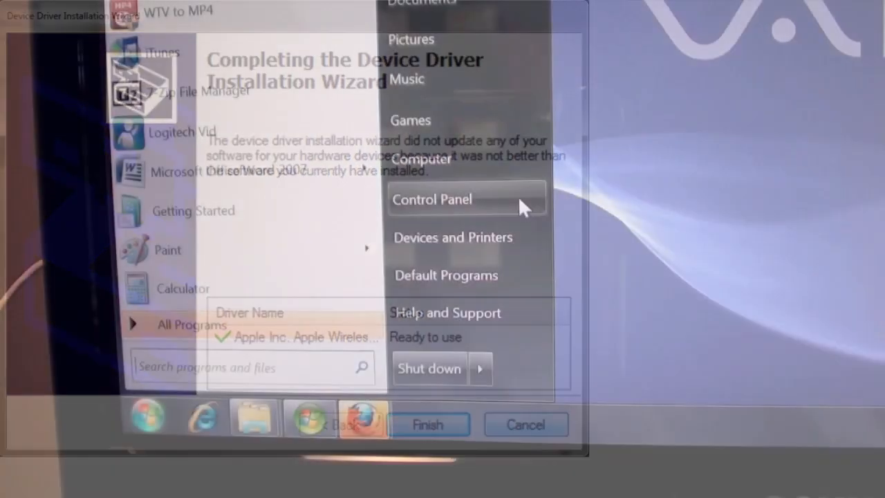
- Go from the Start menu to Control Panel's Devices and Printers page
click(427, 424)
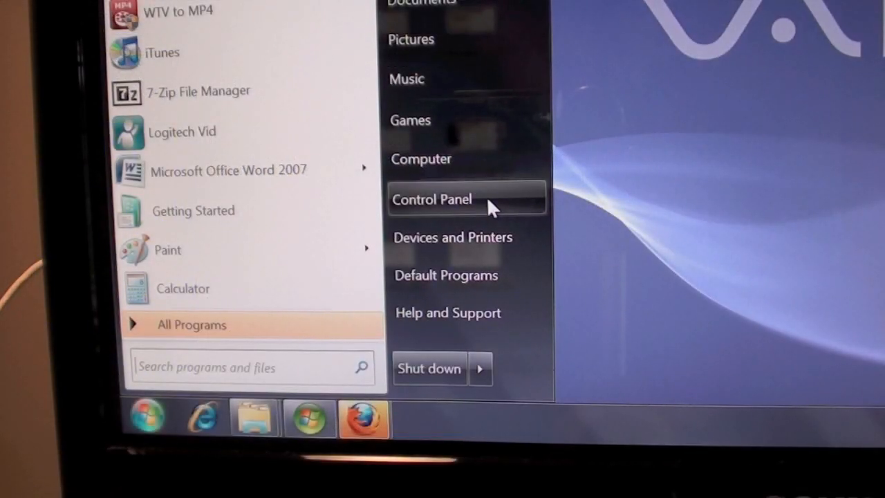
click(431, 199)
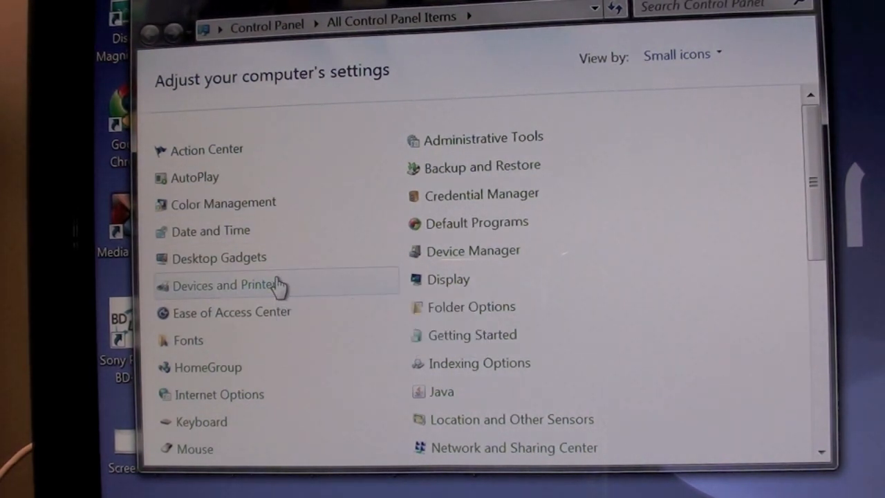
click(222, 285)
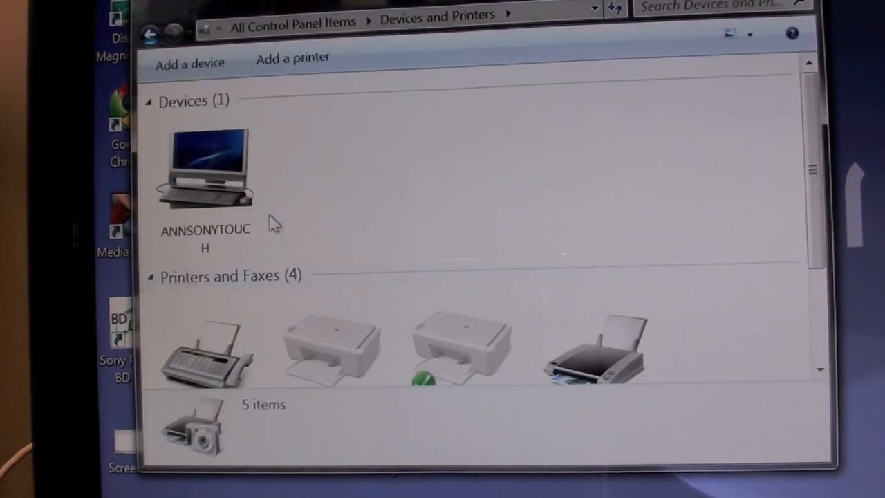
mouse_move(190, 62)
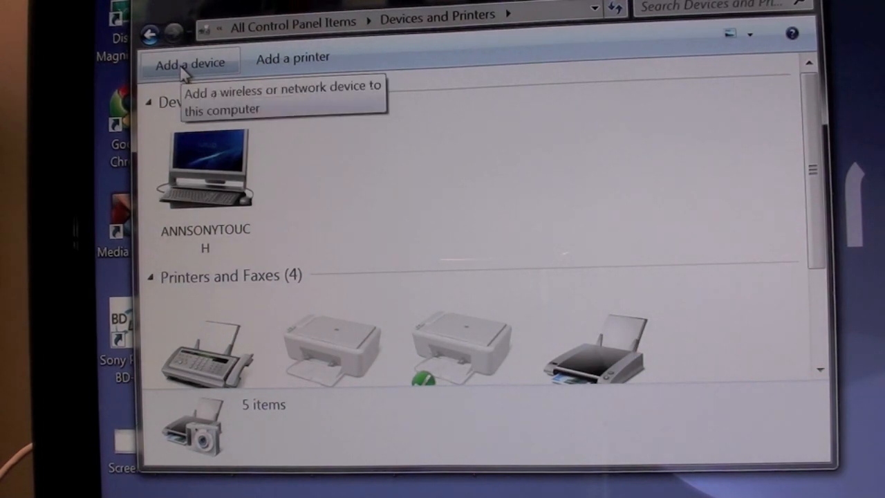
- Add the Apple Wireless Trackpad as a new device and connect it
click(190, 63)
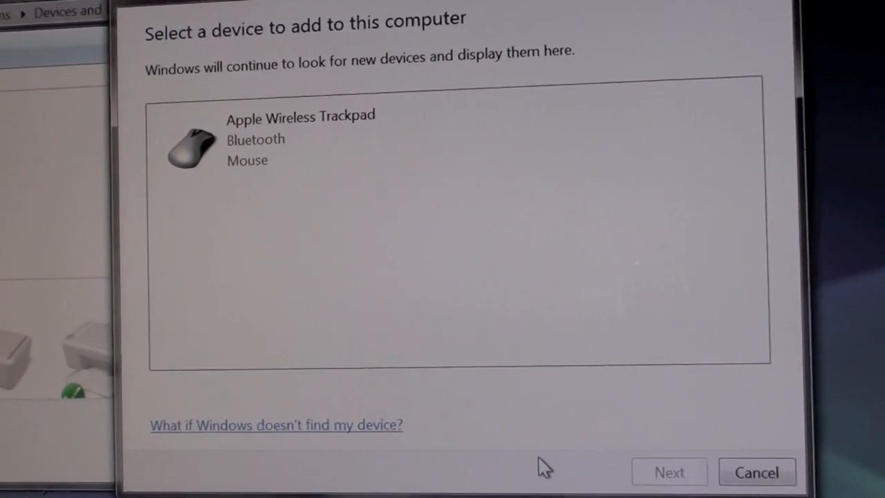
mouse_move(297, 204)
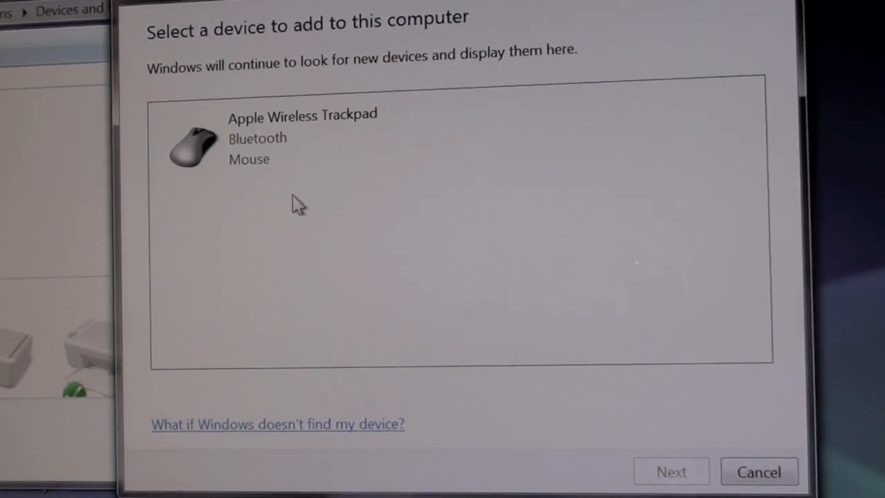
click(302, 137)
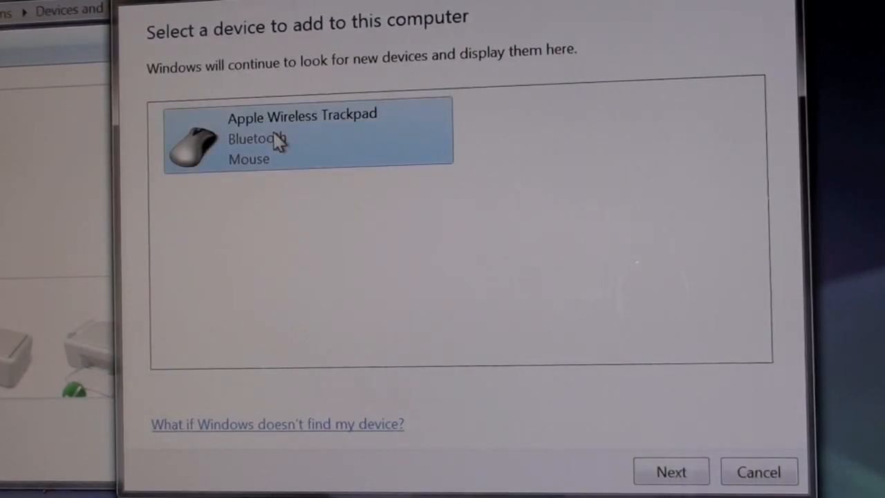
mouse_move(742, 441)
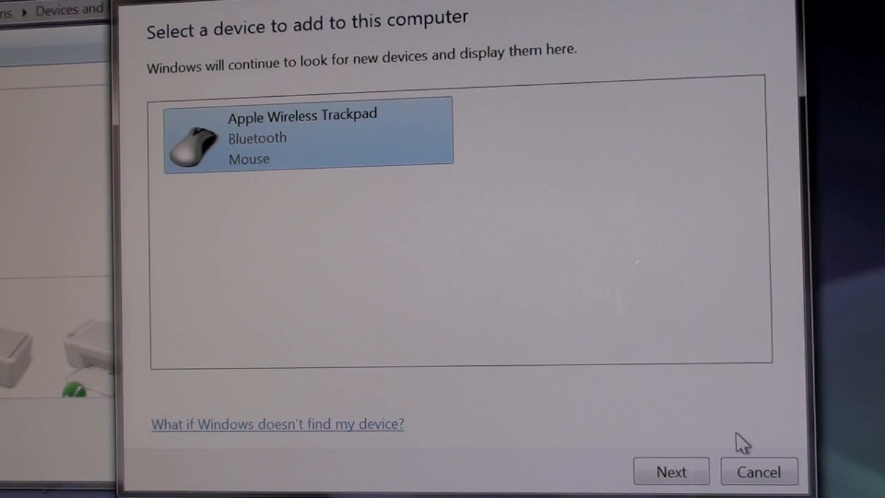
click(670, 471)
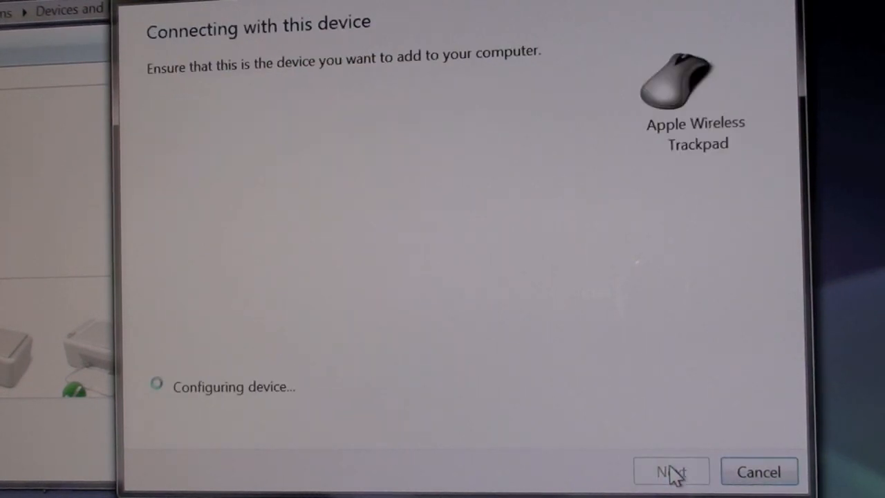
click(671, 470)
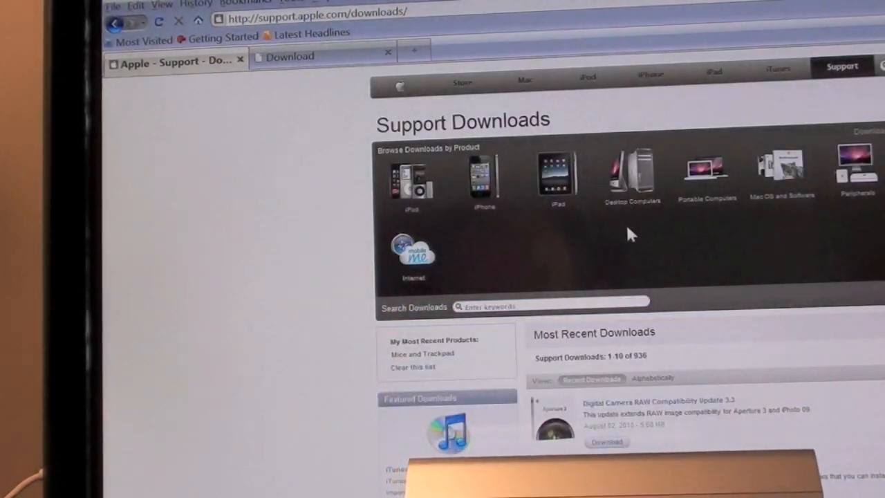
- Open link options for the Apple Magic Trackpad Update 1.0 64-bit download
scroll(down, 3)
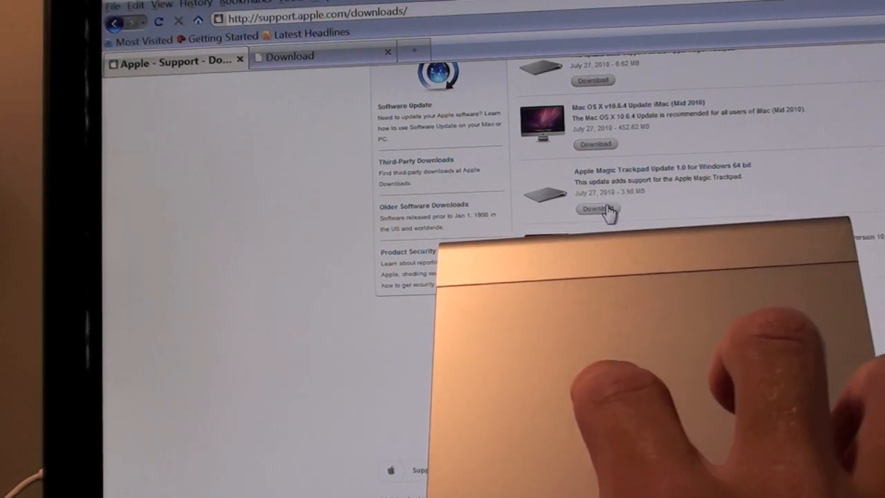
right_click(595, 209)
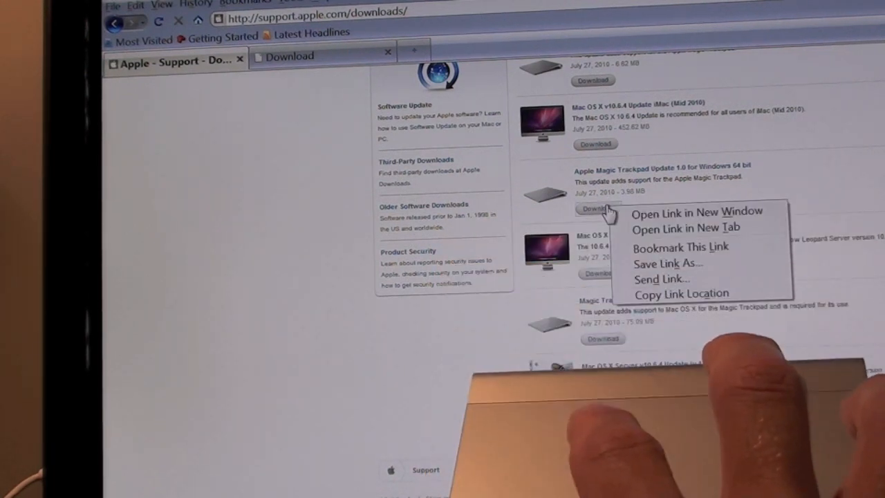